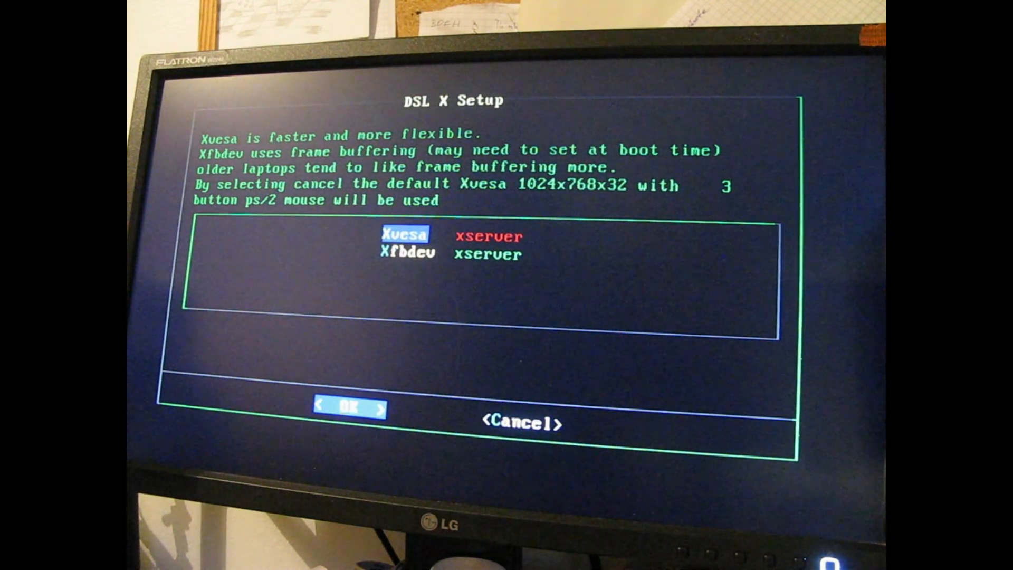
# Step: Accept the Xvesa server choice in the DSL X Setup dialog, which then fails back to the shell
pyautogui.press('Tab')
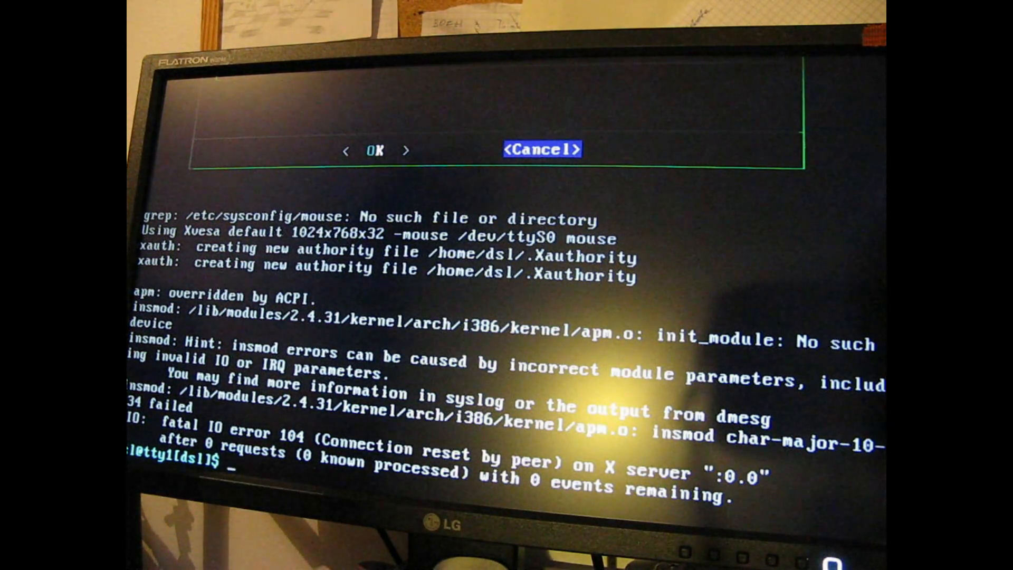
# Step: Bring up eth0 with 'pump -i eth0' (via sudo) and enter 'telnet mono.org'
pyautogui.write('pump')
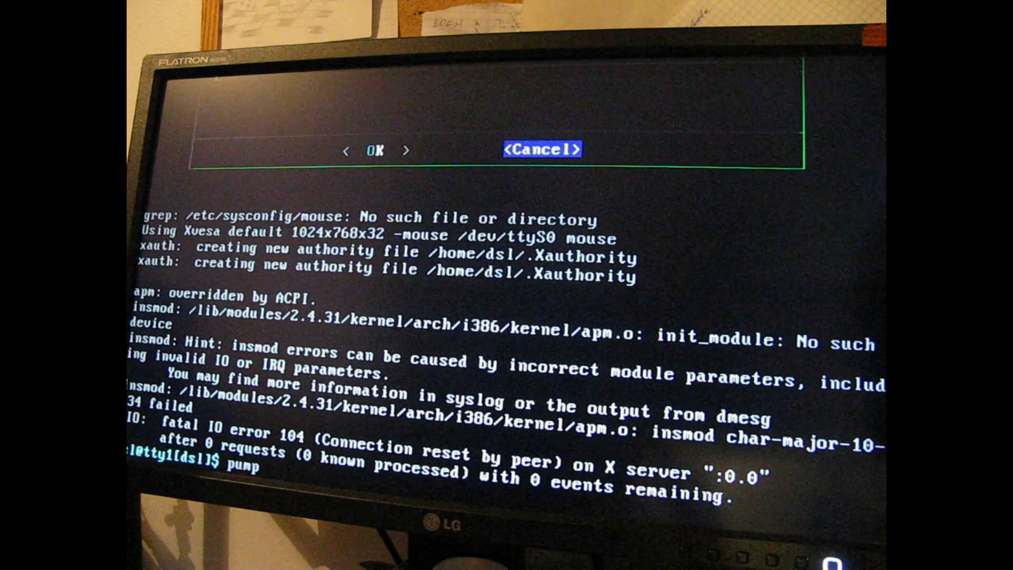
pyautogui.write('-i eth0')
pyautogui.write('ip a')
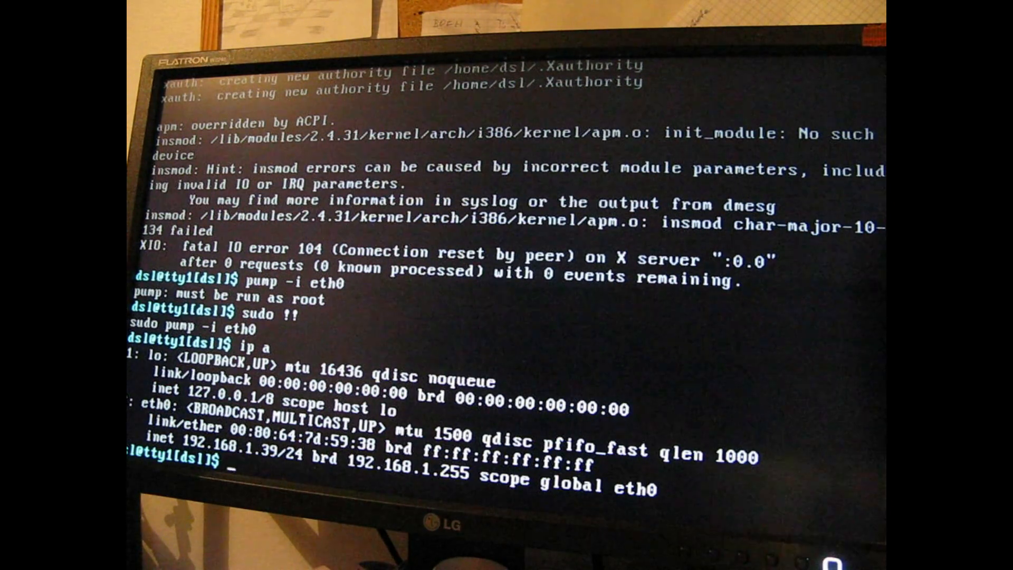
pyautogui.write('telnet')
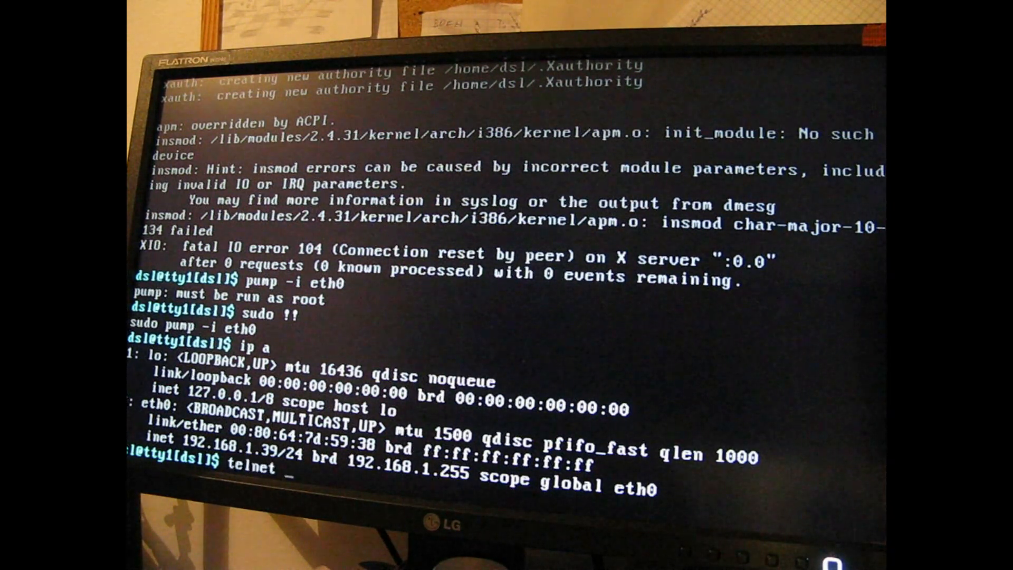
pyautogui.write('mono.org')
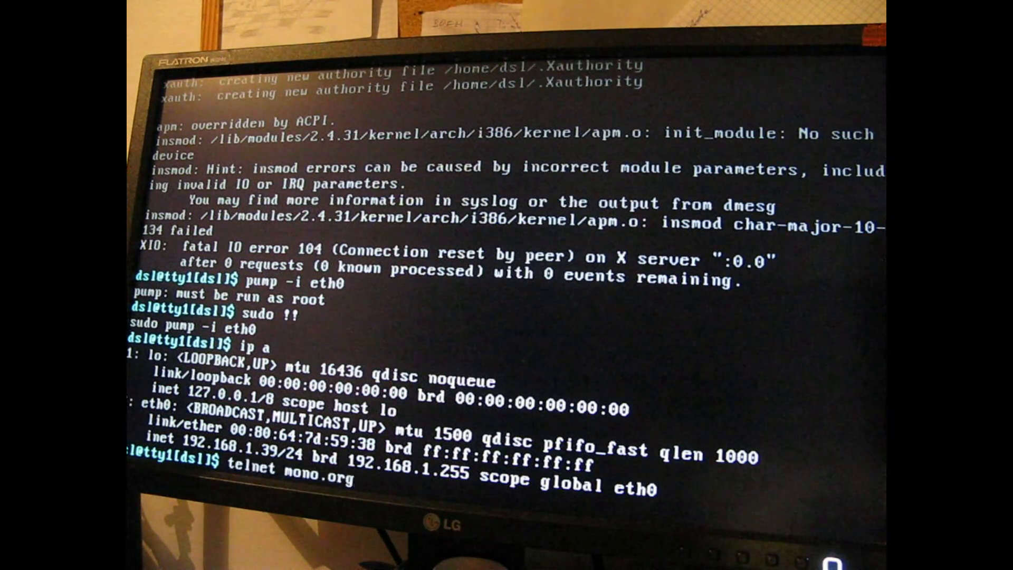
# Step: Connect to the mono.org BBS, read its latest messages, and end the telnet session
pyautogui.press('Return')
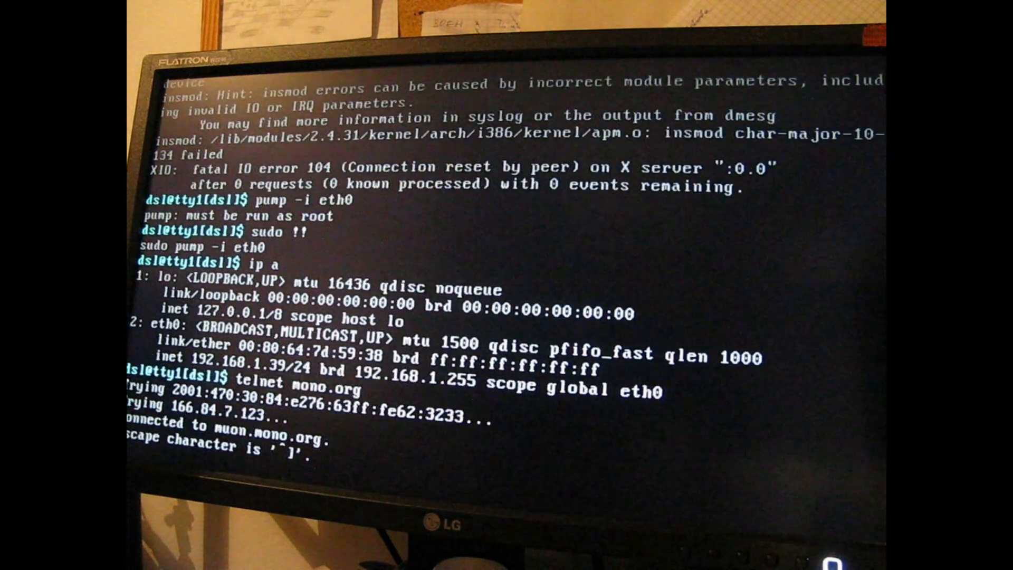
pyautogui.scroll(-3)
pyautogui.write('quit')
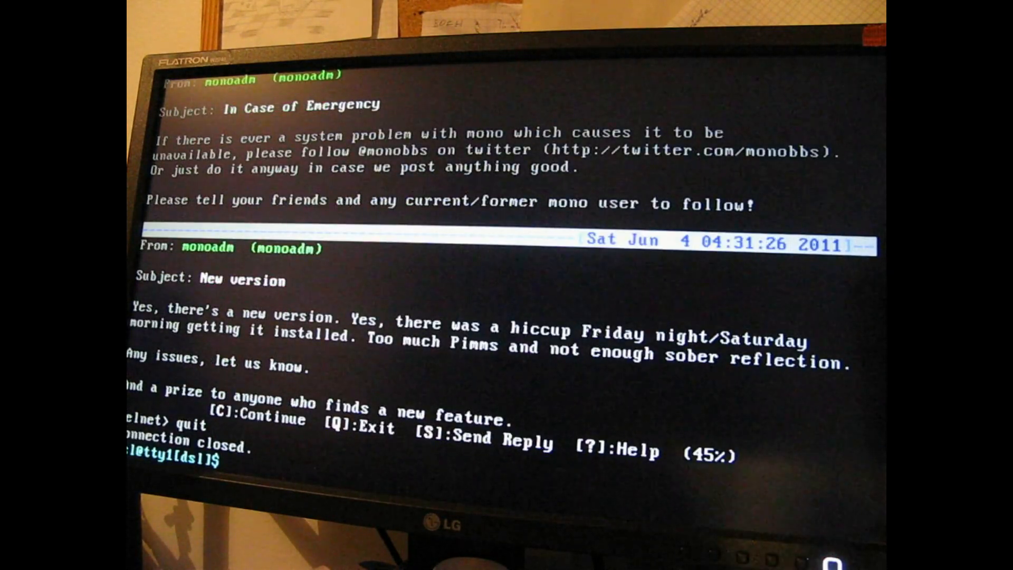
# Step: Run 'cat /proc/cpuinfo' to display the processor details
pyautogui.write('cat')
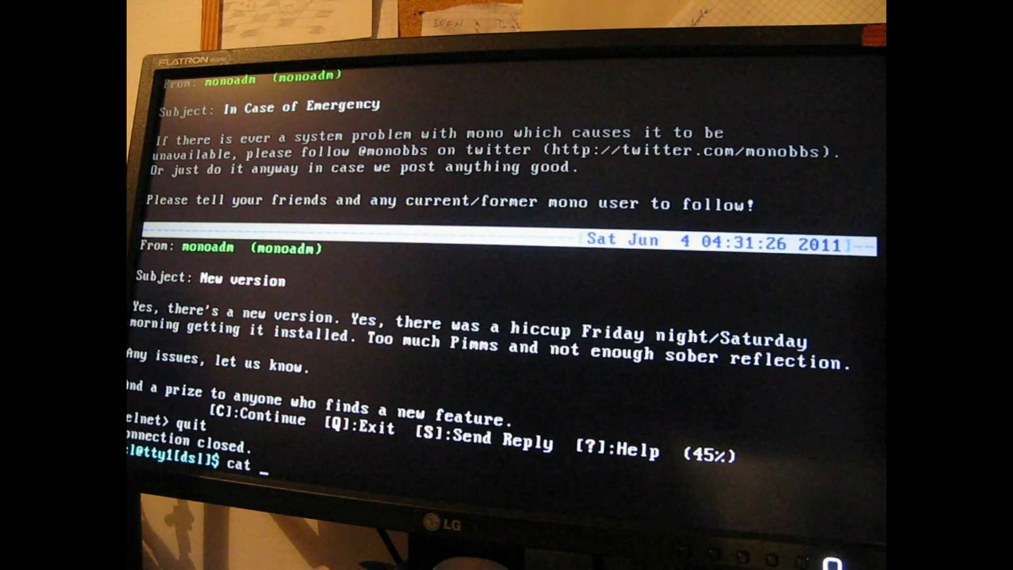
pyautogui.write('/proc/cpu')
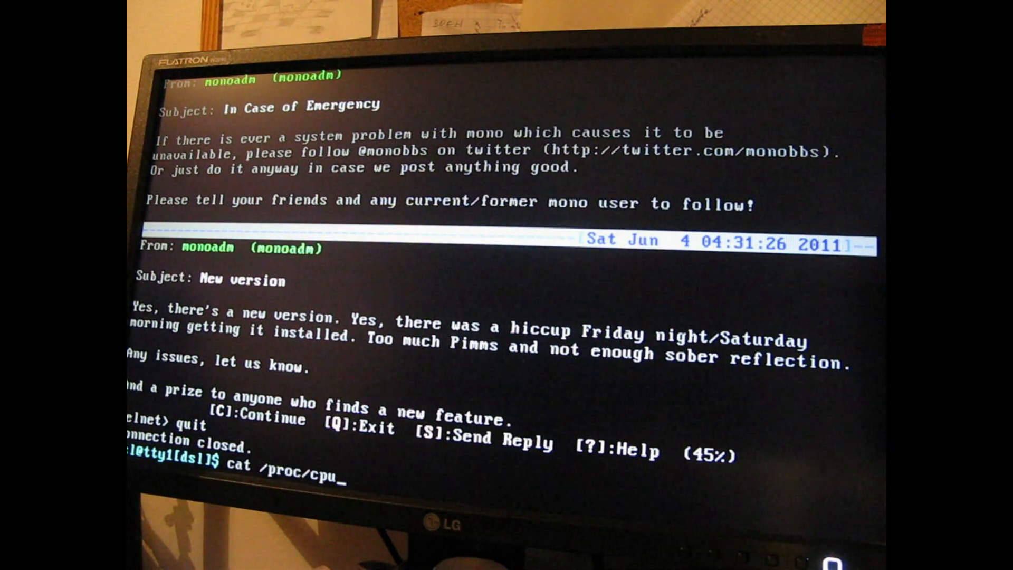
pyautogui.press('Return')
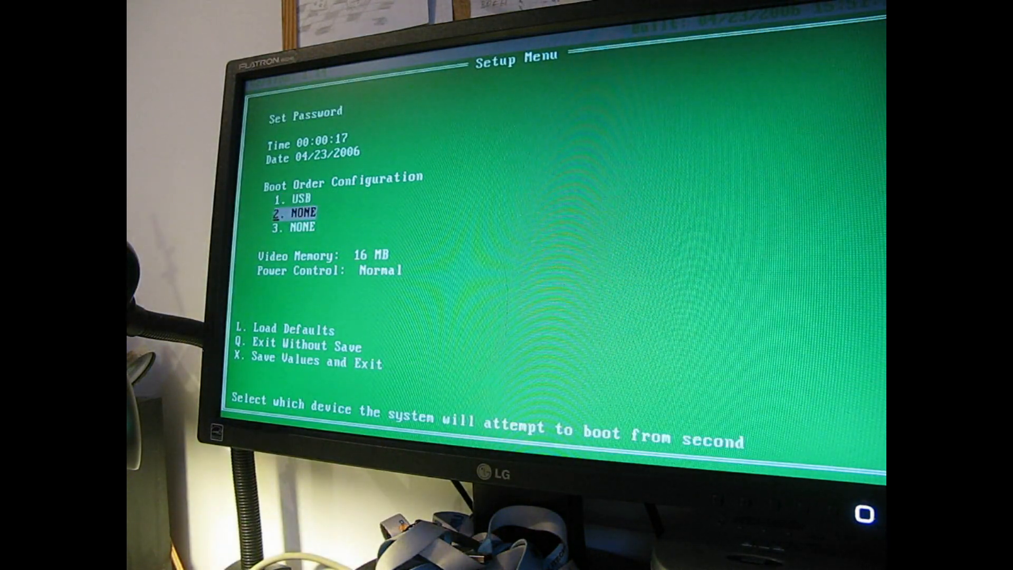
# Step: Review the Boot Order Configuration showing USB as first boot device, then leave BIOS setup
pyautogui.press('up')
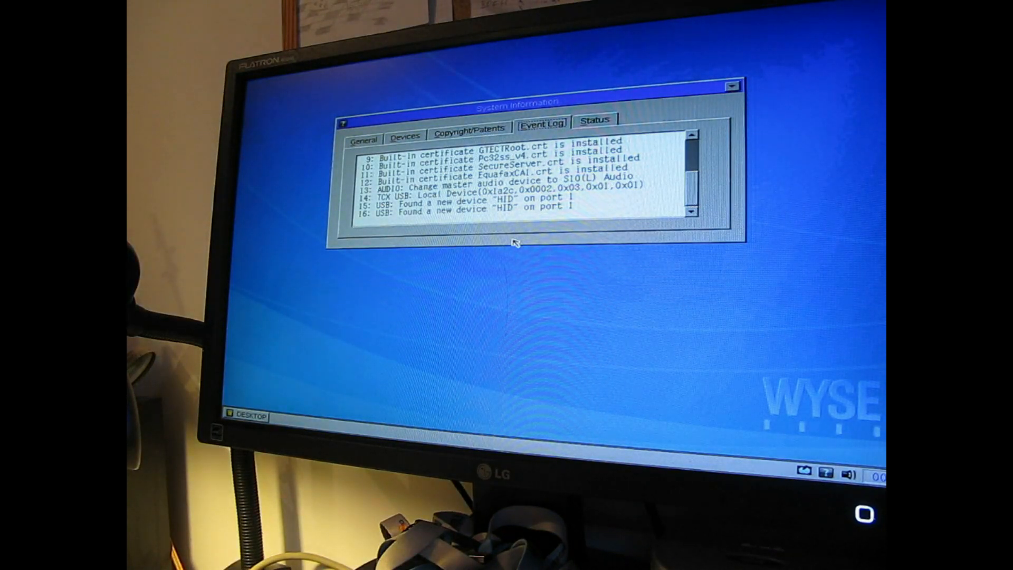
# Step: Scroll through the System Information event log down to the 'waiting for Ethernet link' entry
pyautogui.scroll(-3)
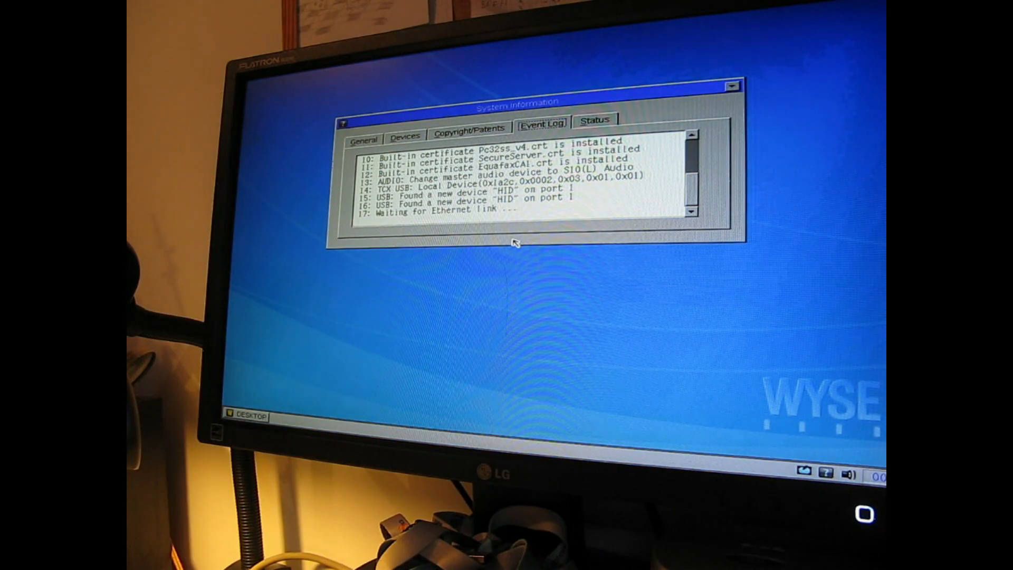